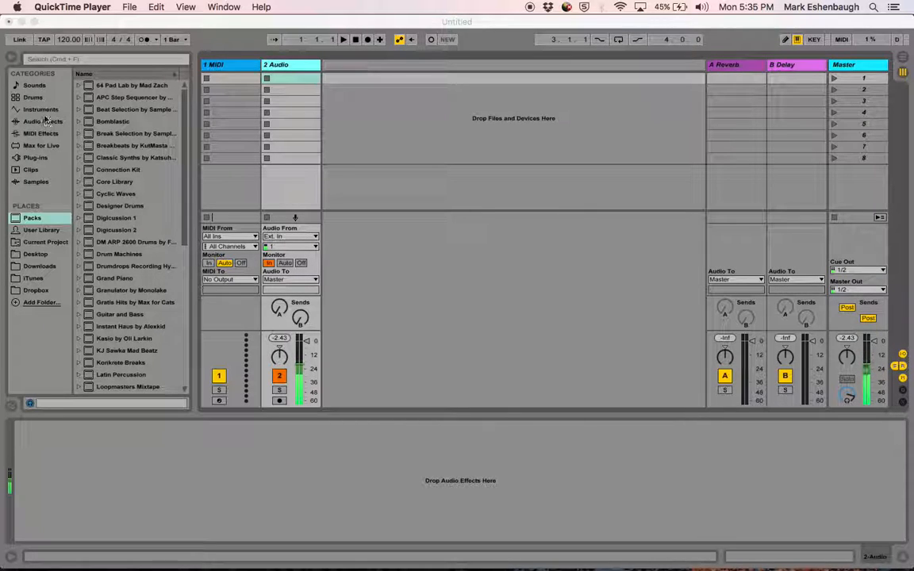
Step: List the Browser's Instruments category and load Operator onto the MIDI track
left_click(42, 109)
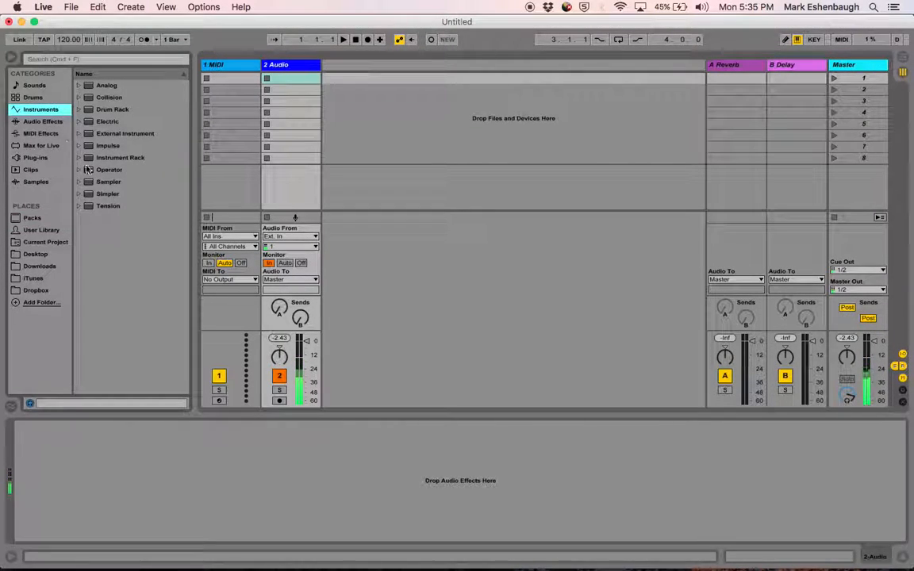
left_click(109, 169)
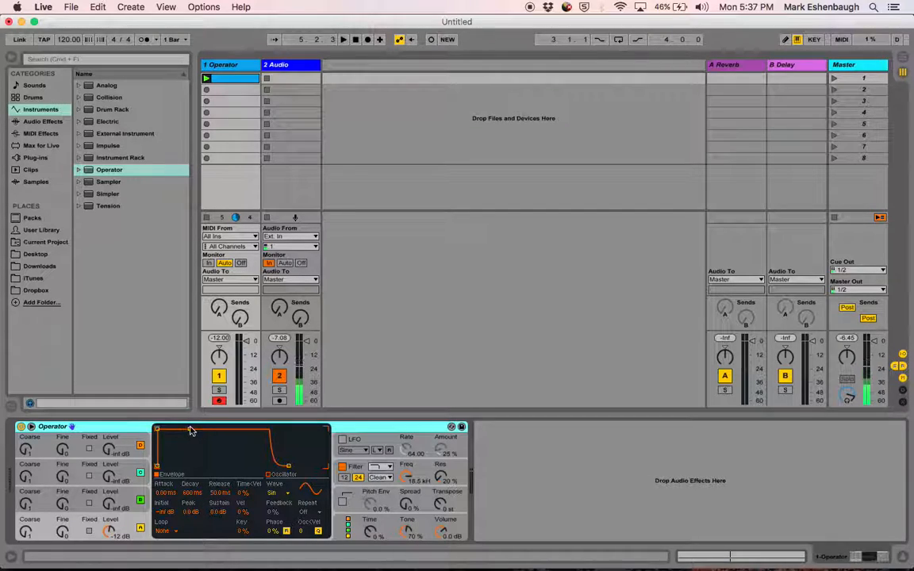
mouse_move(205, 455)
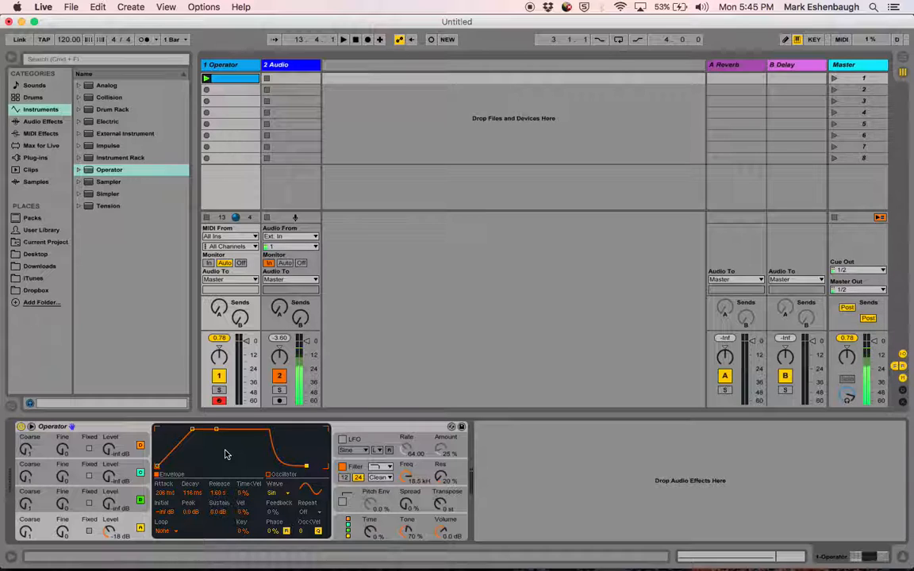
mouse_move(231, 543)
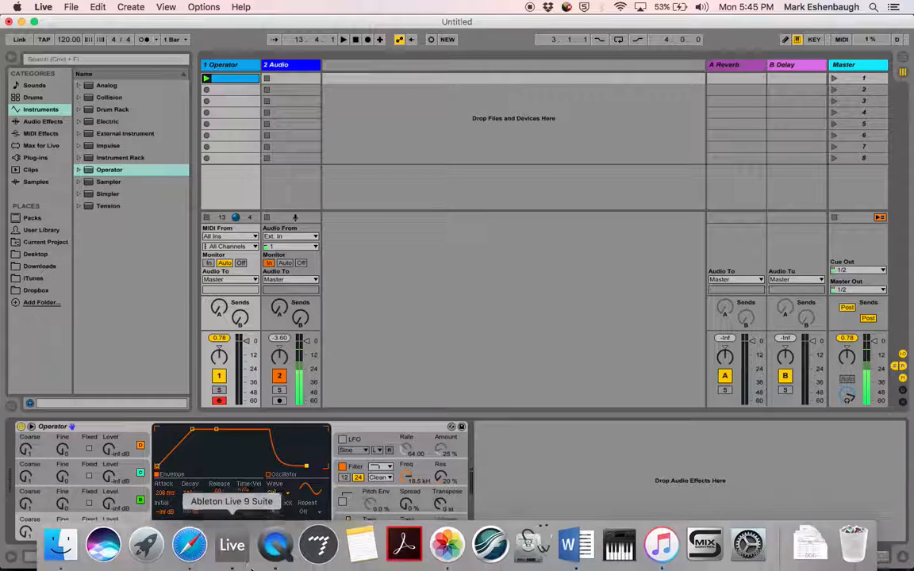
left_click(274, 546)
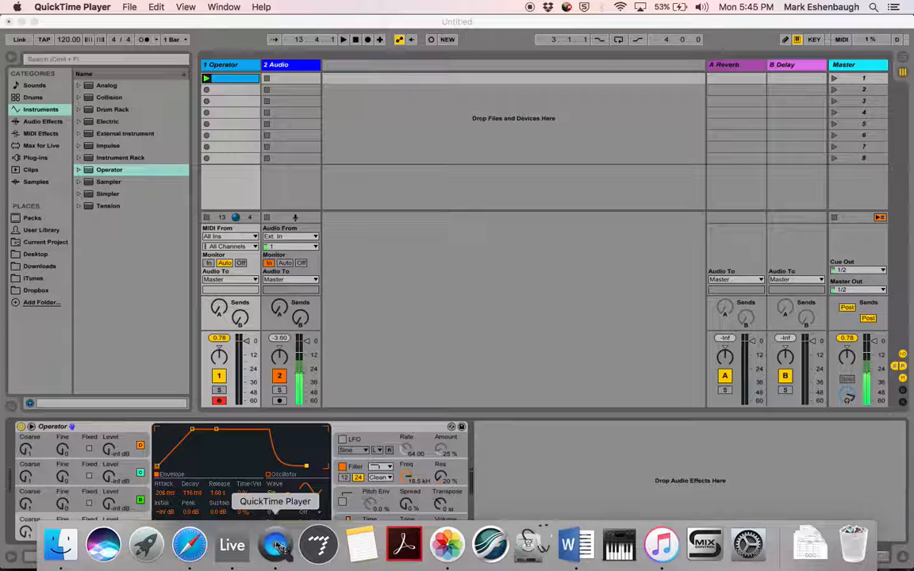